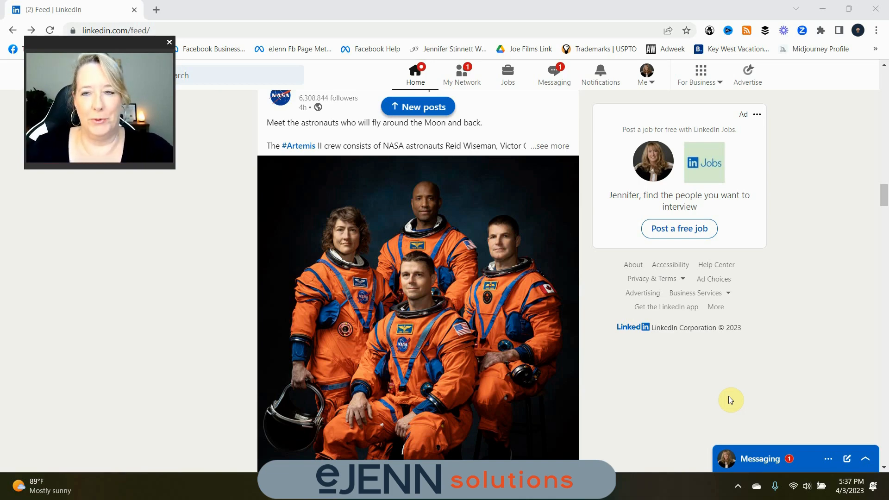
{"action": "mouse_move", "coordinate": [798, 325]}
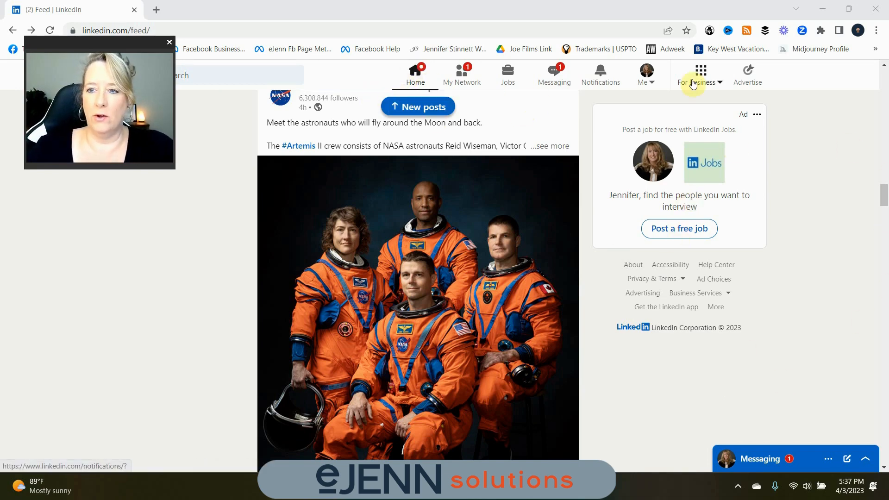
{"action": "mouse_move", "coordinate": [707, 95]}
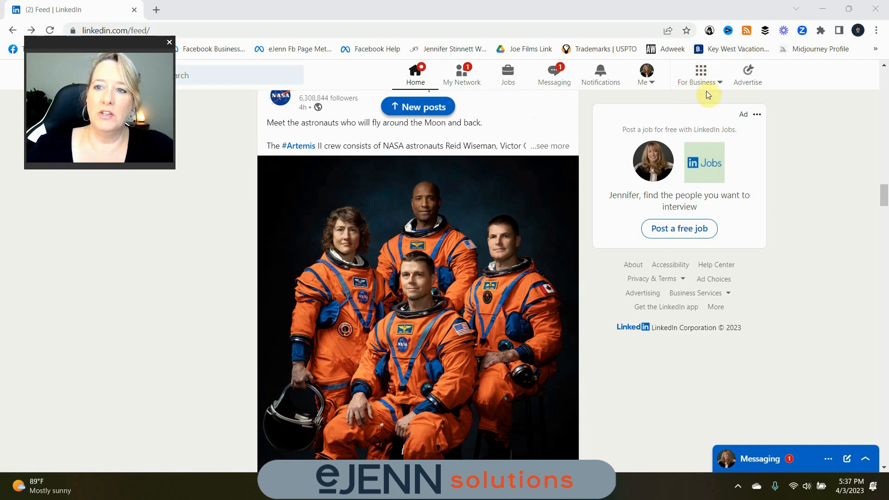
{"action": "mouse_move", "coordinate": [710, 93]}
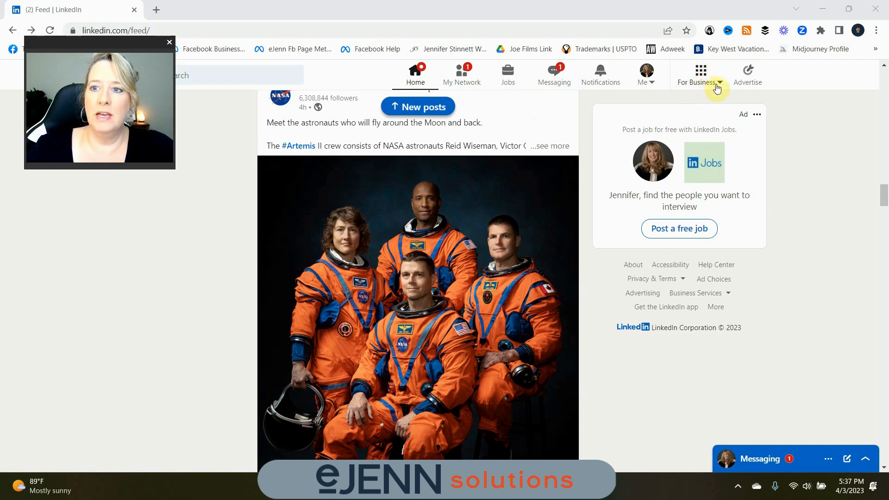
Step: Open Create a Company Page from the For Business menu
{"action": "left_click", "coordinate": [697, 75]}
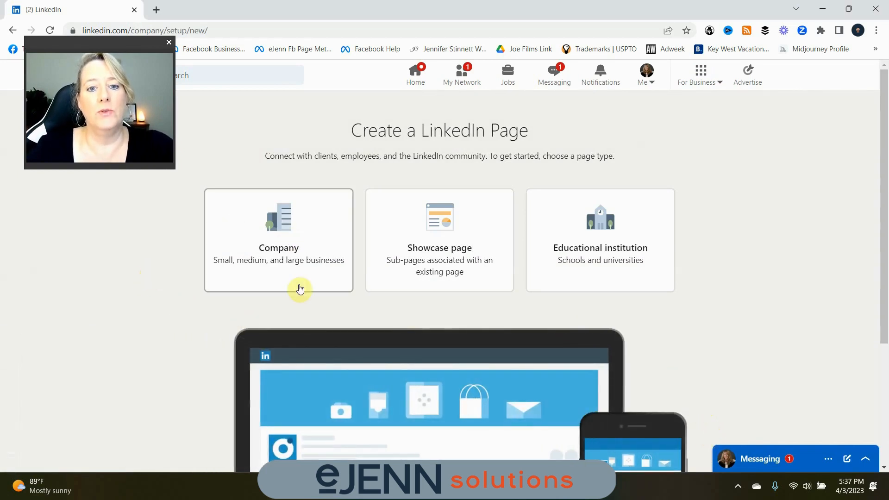
{"action": "mouse_move", "coordinate": [779, 226]}
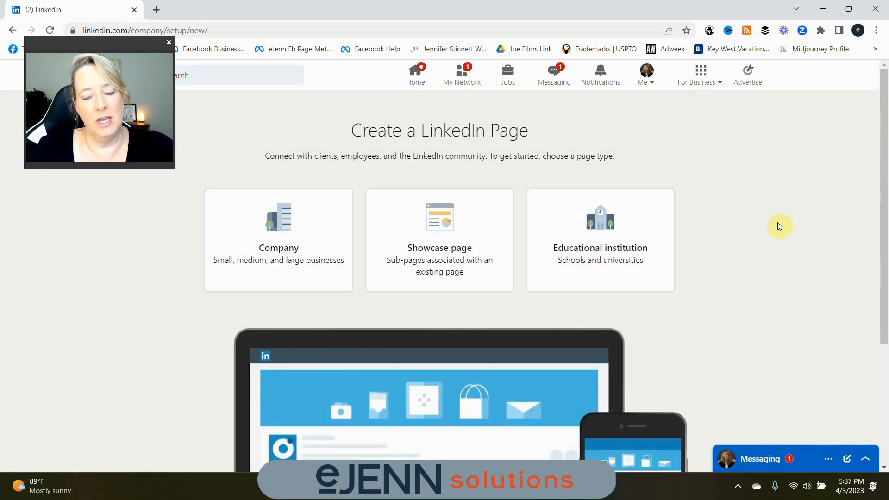
{"action": "mouse_move", "coordinate": [655, 272]}
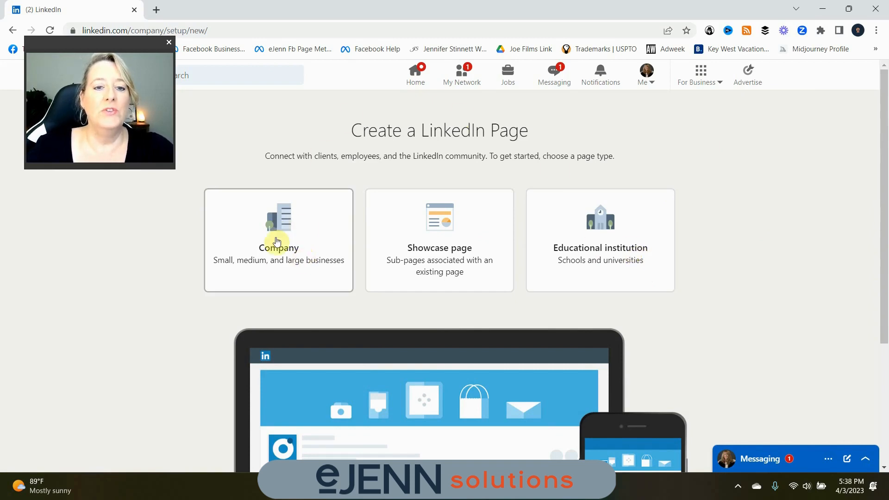
Step: Pick the Company page type to open the empty company details form
{"action": "left_click", "coordinate": [278, 240]}
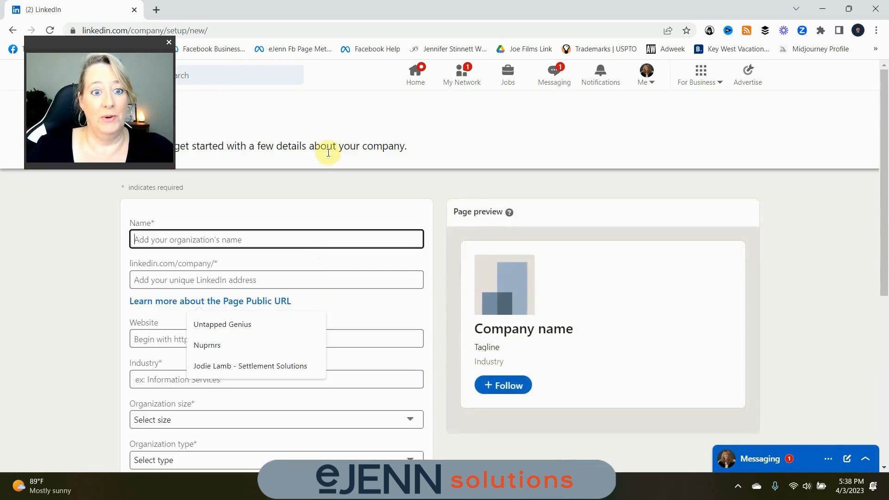
{"action": "scroll", "scroll_direction": "down", "scroll_amount": 3}
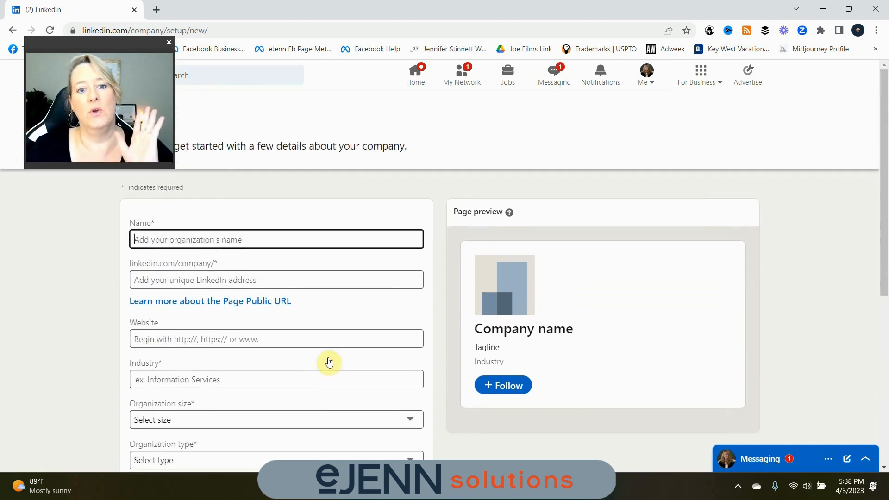
{"action": "left_click", "coordinate": [275, 279]}
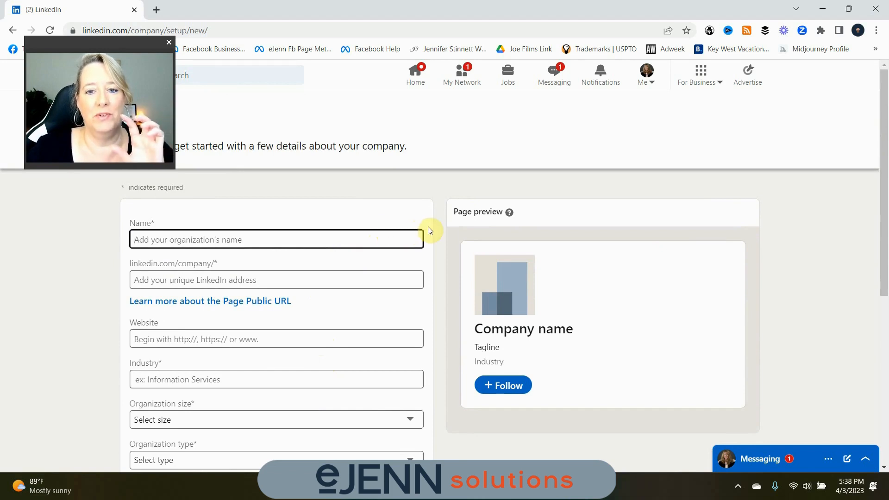
{"action": "scroll", "scroll_direction": "down", "scroll_amount": 3}
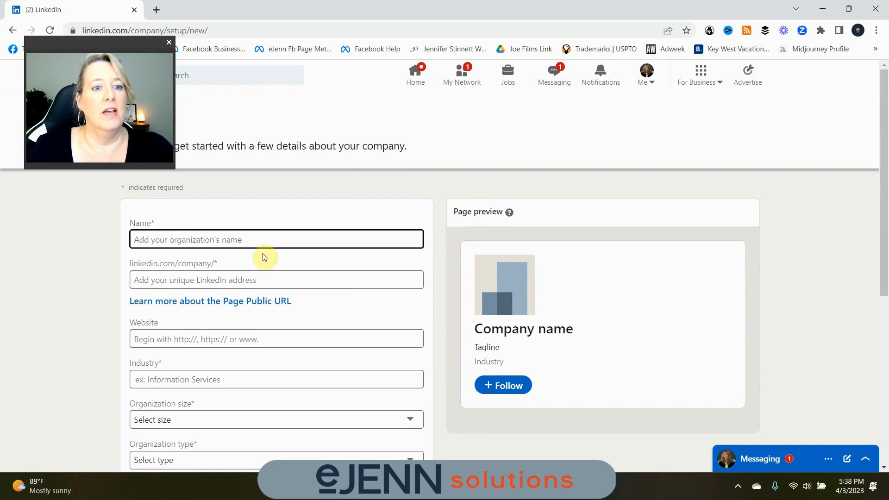
{"action": "left_click", "coordinate": [276, 239]}
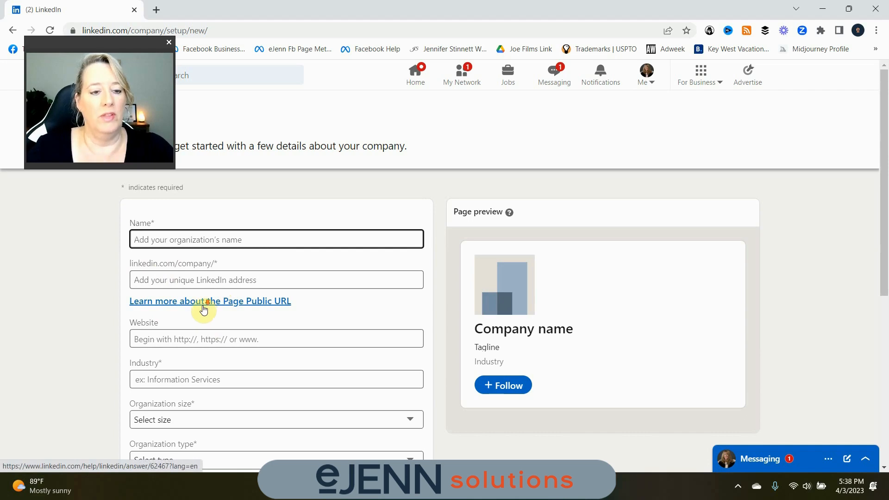
{"action": "scroll", "scroll_direction": "down", "scroll_amount": 3}
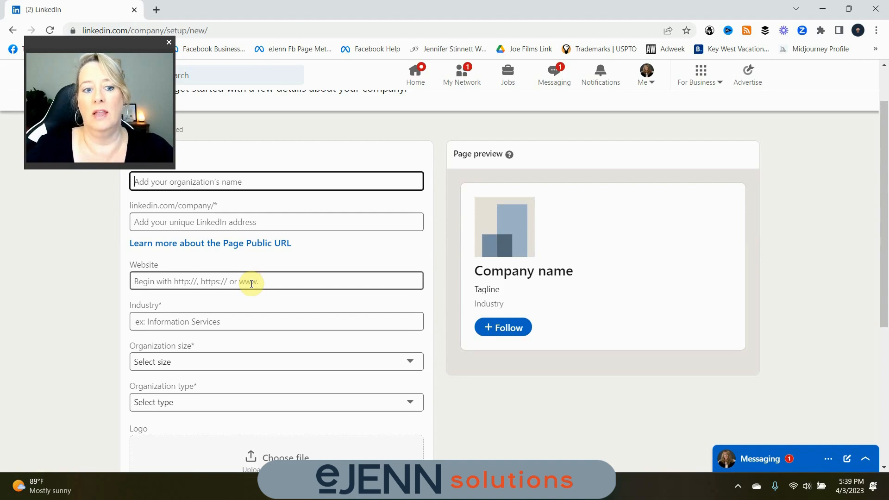
{"action": "scroll", "scroll_direction": "down", "scroll_amount": 3}
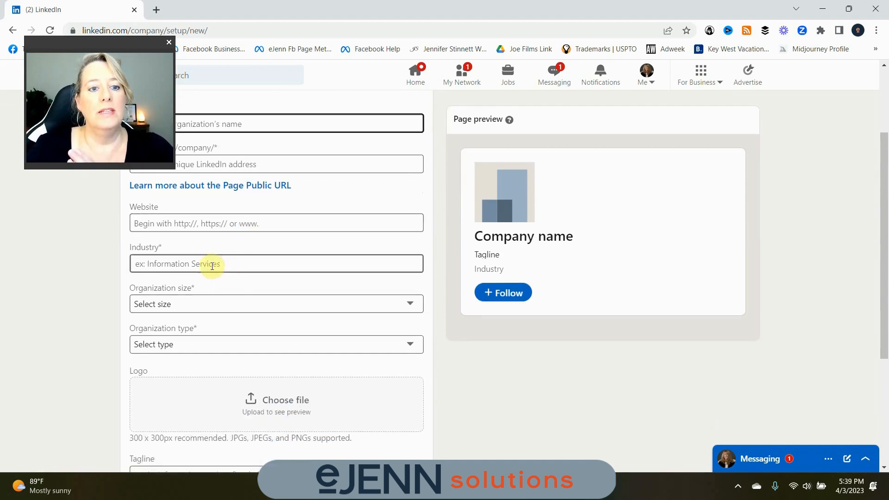
{"action": "left_click", "coordinate": [276, 263]}
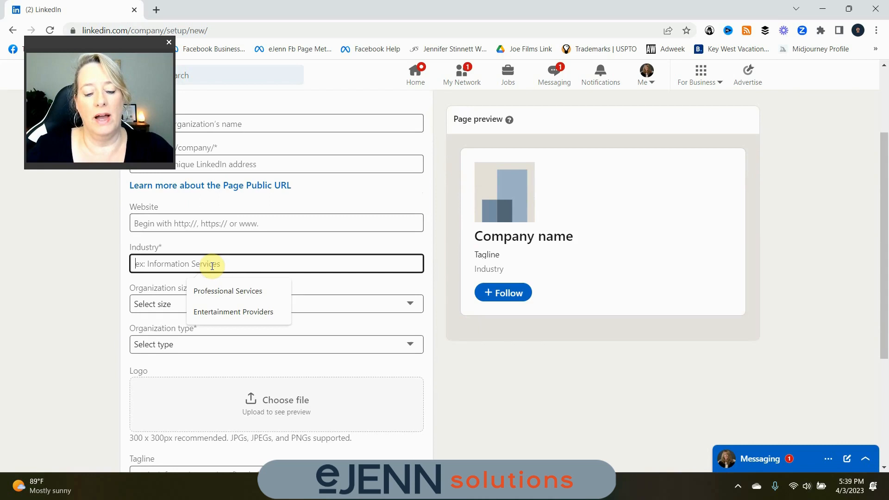
{"action": "left_click", "coordinate": [226, 290]}
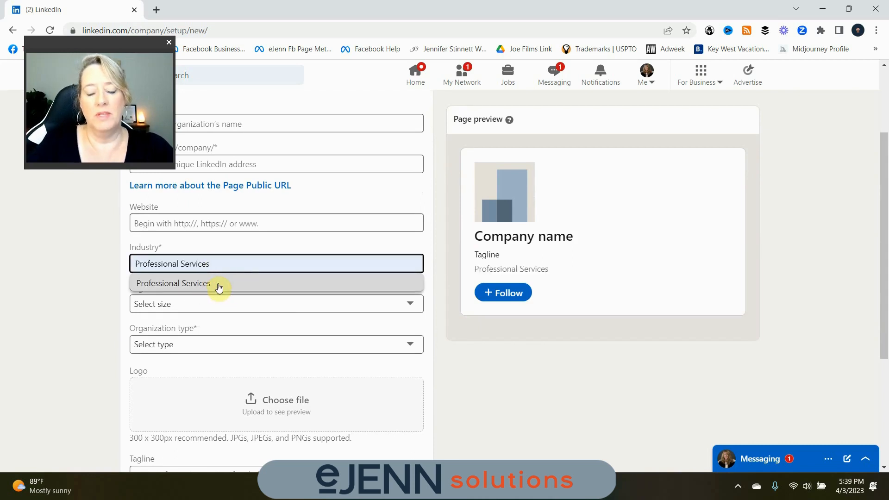
{"action": "type", "text": "m"}
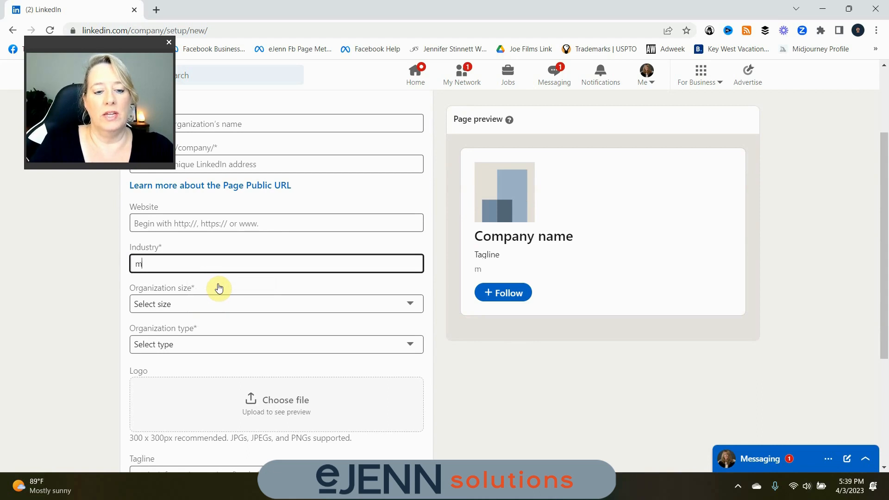
{"action": "type", "text": "a"}
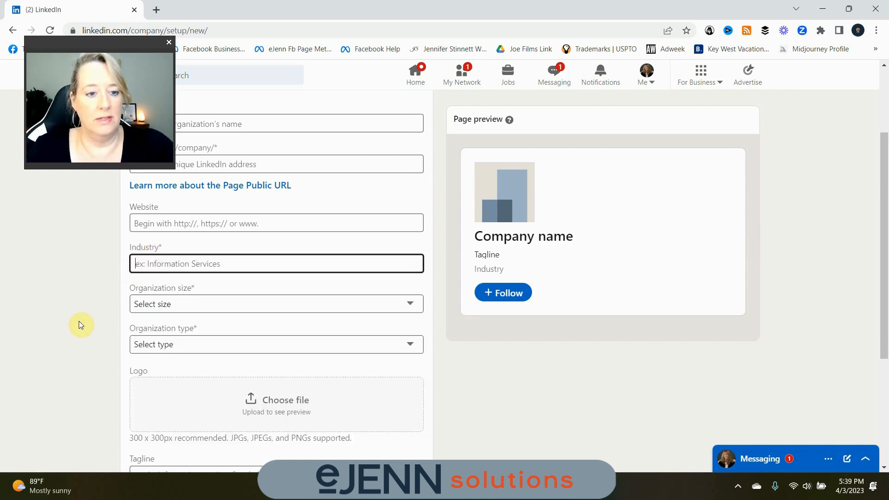
{"action": "left_click", "coordinate": [276, 317]}
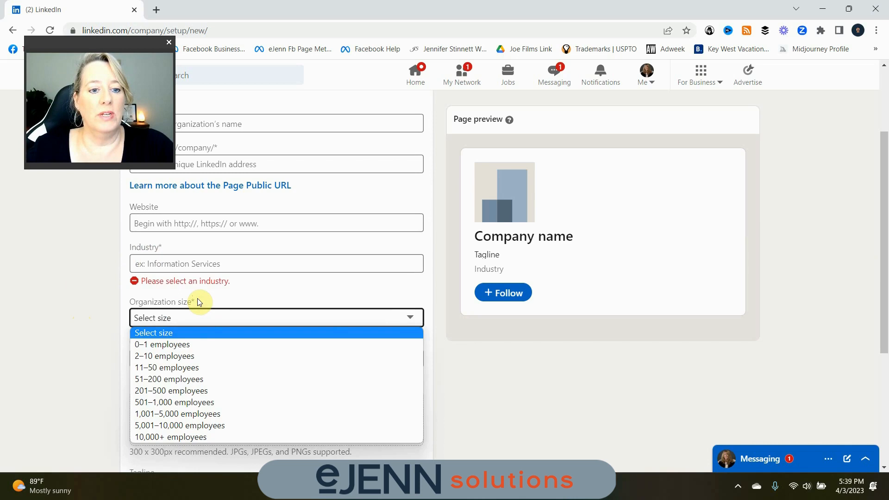
{"action": "mouse_move", "coordinate": [169, 378]}
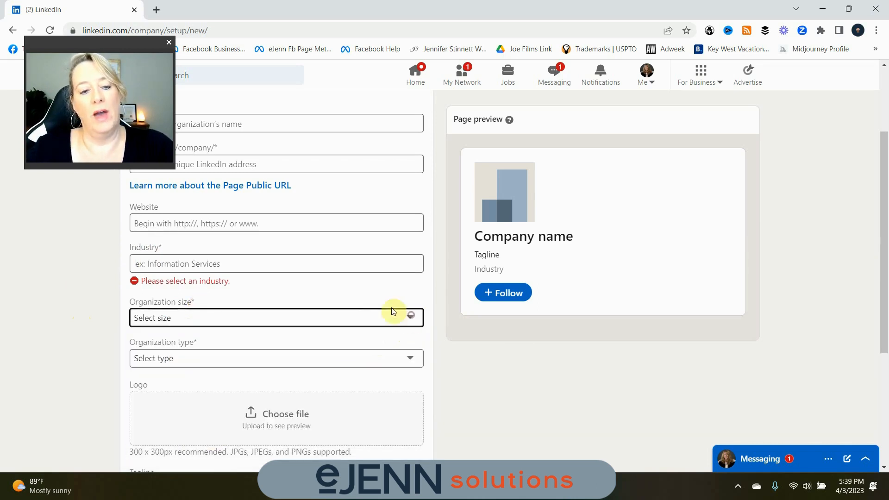
{"action": "left_click", "coordinate": [276, 358]}
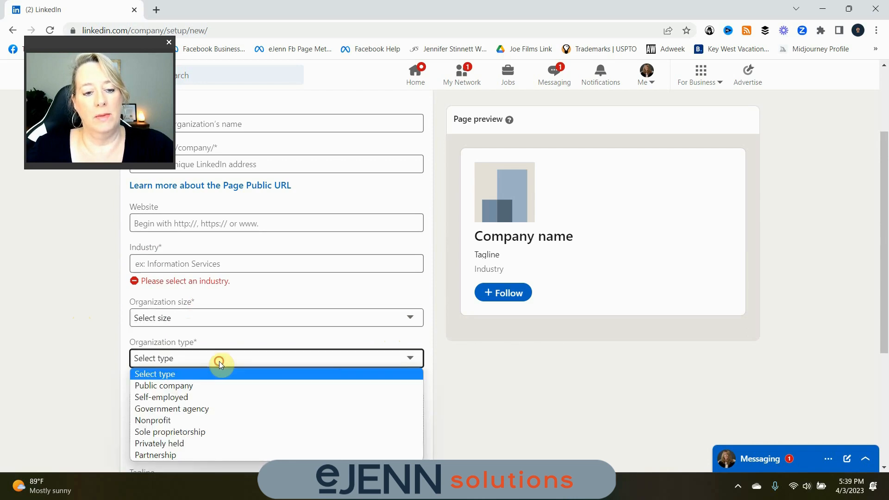
{"action": "mouse_move", "coordinate": [210, 409]}
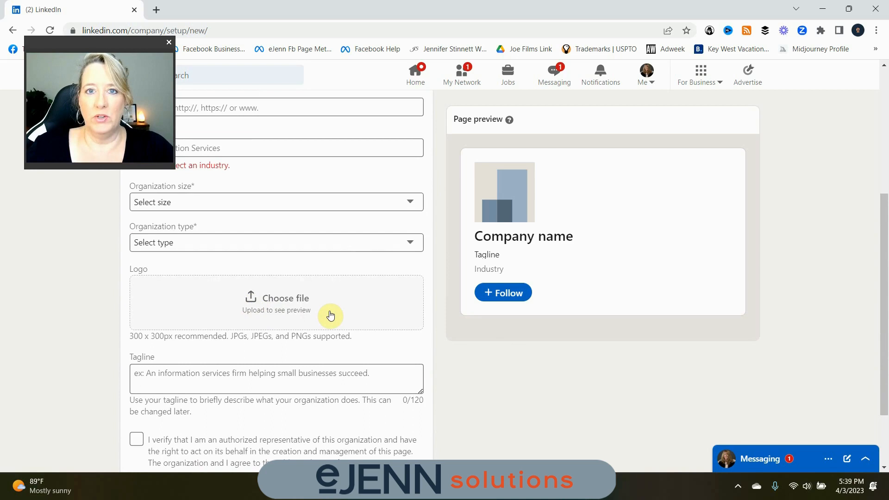
{"action": "mouse_move", "coordinate": [327, 321]}
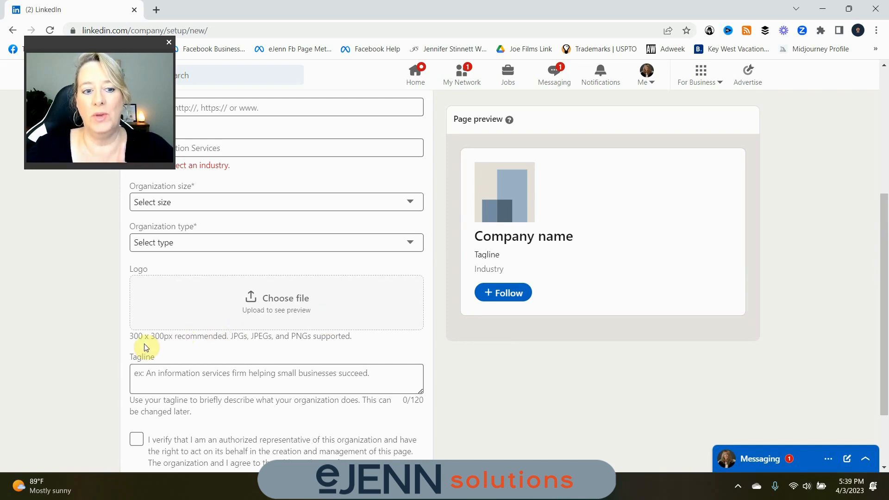
{"action": "mouse_move", "coordinate": [168, 348]}
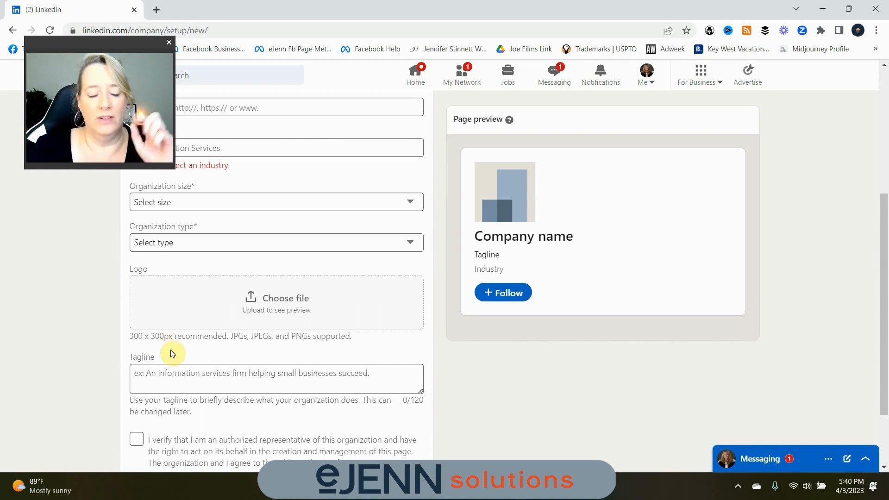
{"action": "left_click", "coordinate": [276, 378]}
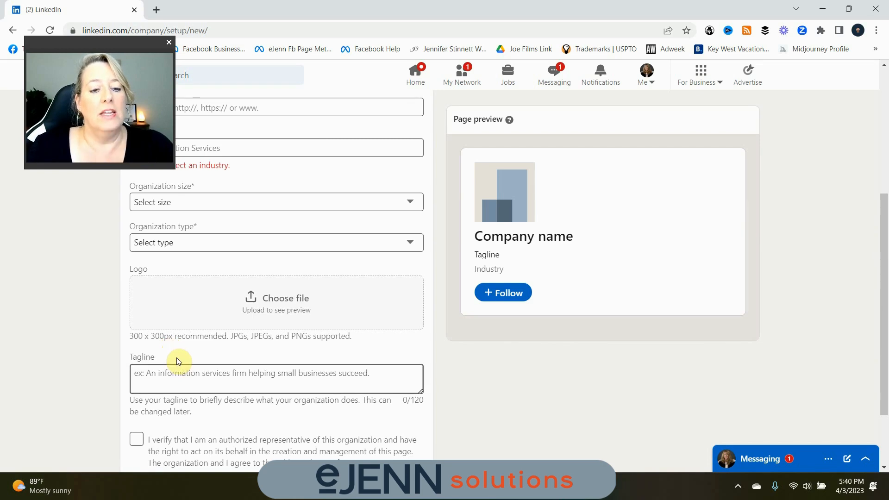
{"action": "scroll", "scroll_direction": "down", "scroll_amount": 3}
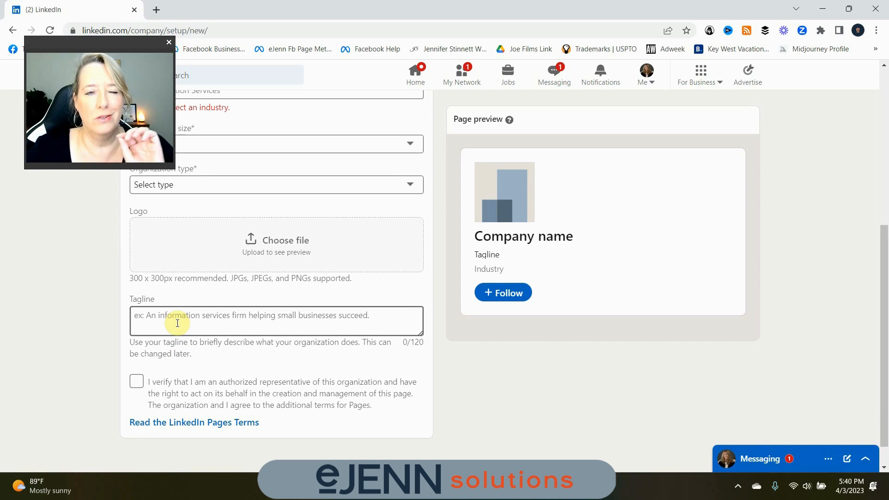
{"action": "scroll", "scroll_direction": "down", "scroll_amount": 3}
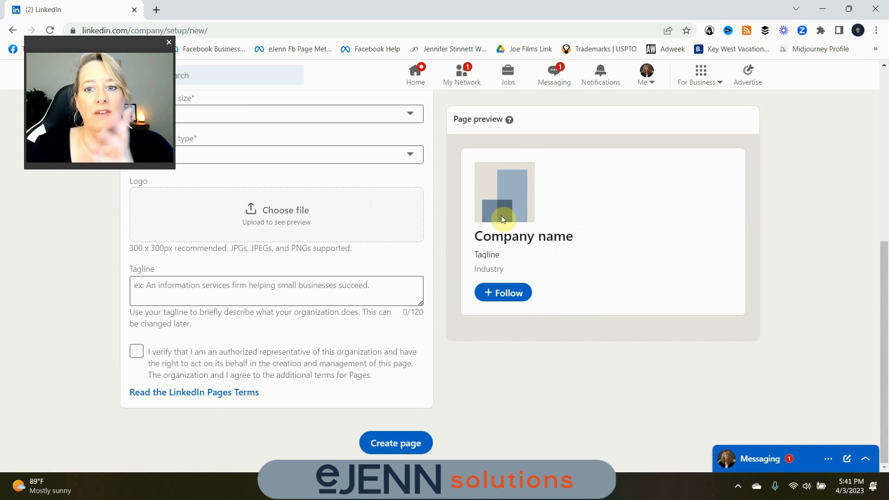
{"action": "mouse_move", "coordinate": [604, 283]}
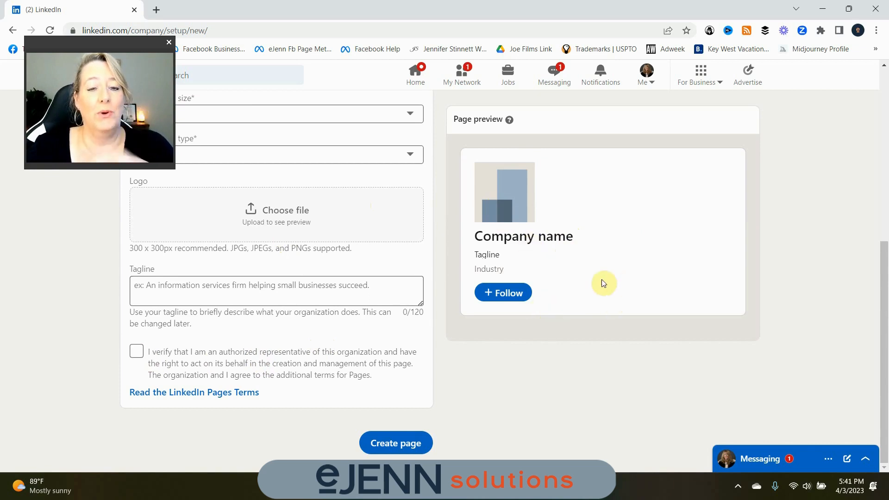
{"action": "mouse_move", "coordinate": [617, 257]}
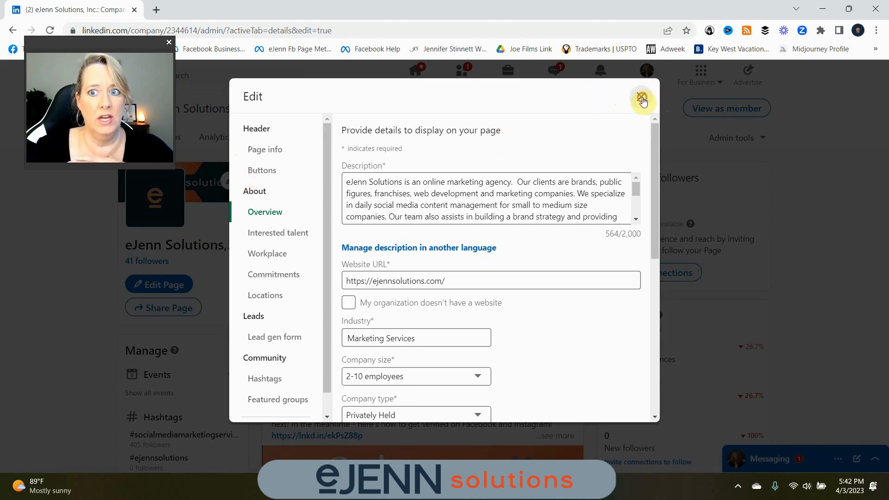
Step: Close the Edit dialog on the eJenn Solutions admin page
{"action": "left_click", "coordinate": [642, 97]}
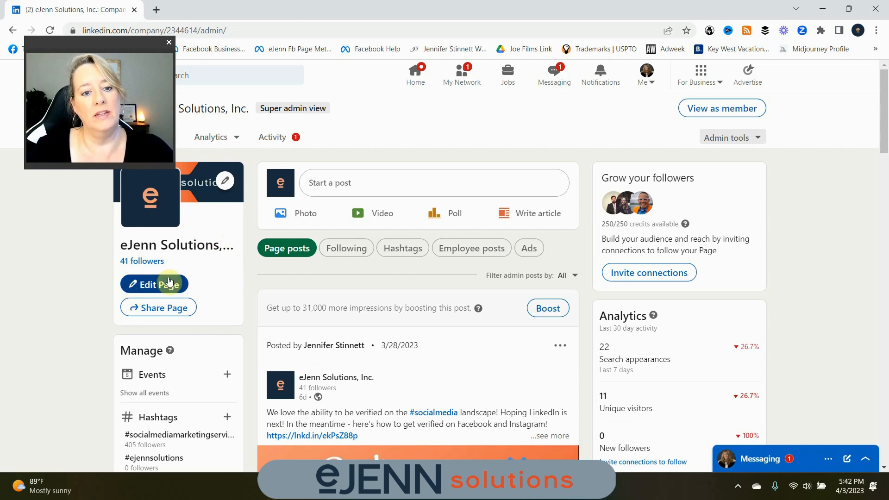
Step: Reopen Edit Page and scroll Overview from Description down to Specialties
{"action": "left_click", "coordinate": [154, 283]}
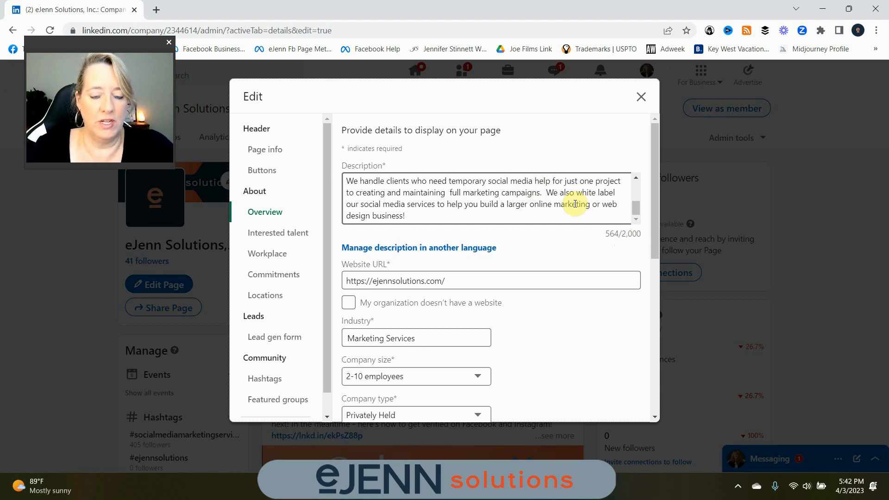
{"action": "scroll", "scroll_direction": "down", "scroll_amount": 3}
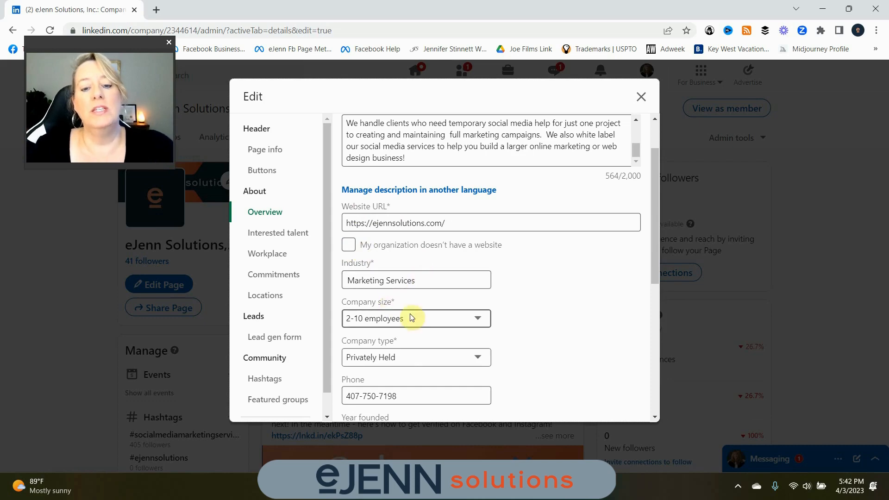
{"action": "scroll", "scroll_direction": "down", "scroll_amount": 3}
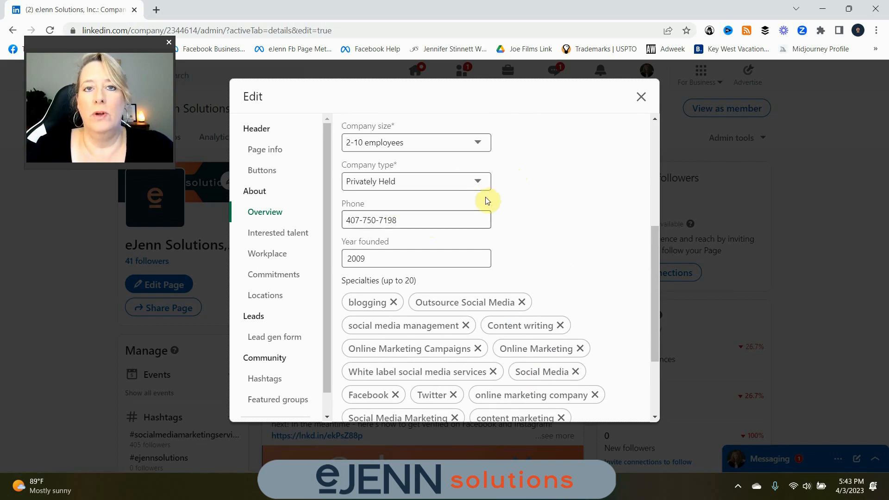
{"action": "scroll", "scroll_direction": "down", "scroll_amount": 3}
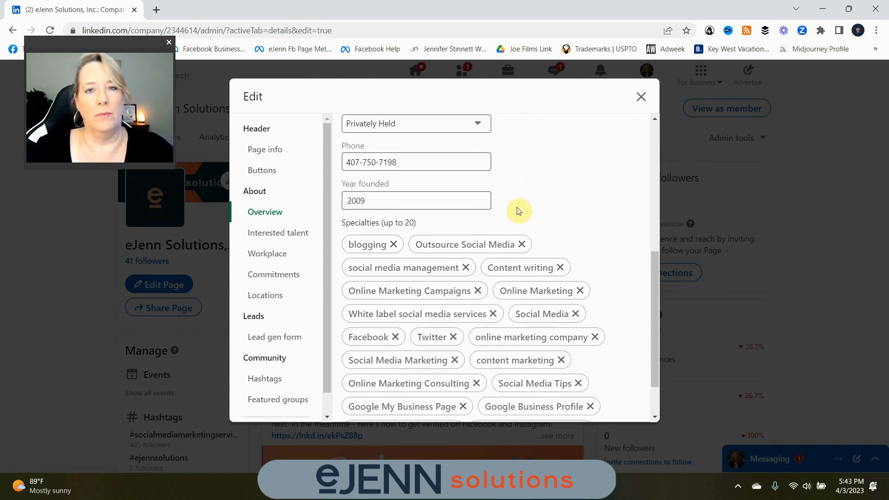
{"action": "scroll", "scroll_direction": "down", "scroll_amount": 3}
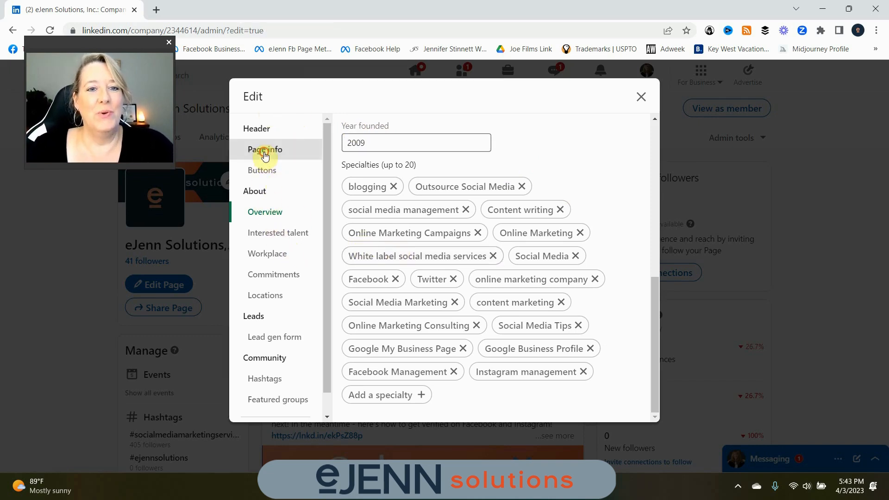
Step: Review Page info's logo, name, public URL and tagline, then move to Buttons
{"action": "left_click", "coordinate": [264, 149]}
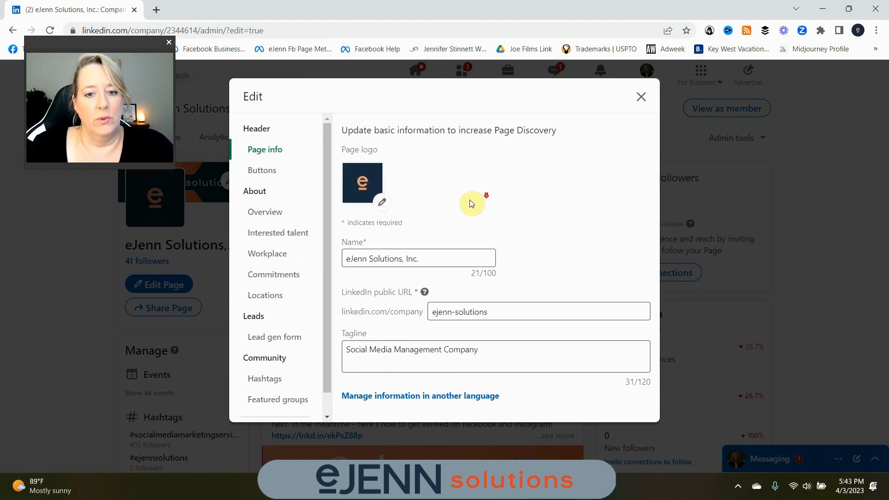
{"action": "mouse_move", "coordinate": [385, 333]}
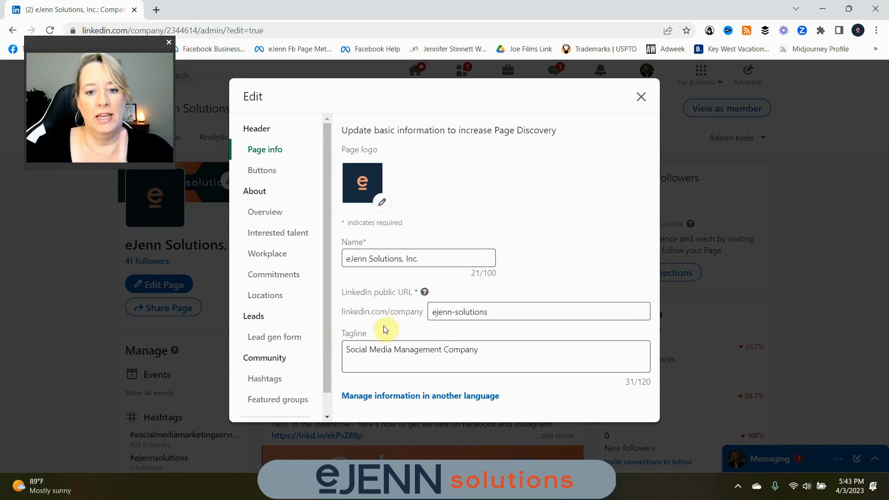
{"action": "mouse_move", "coordinate": [389, 315]}
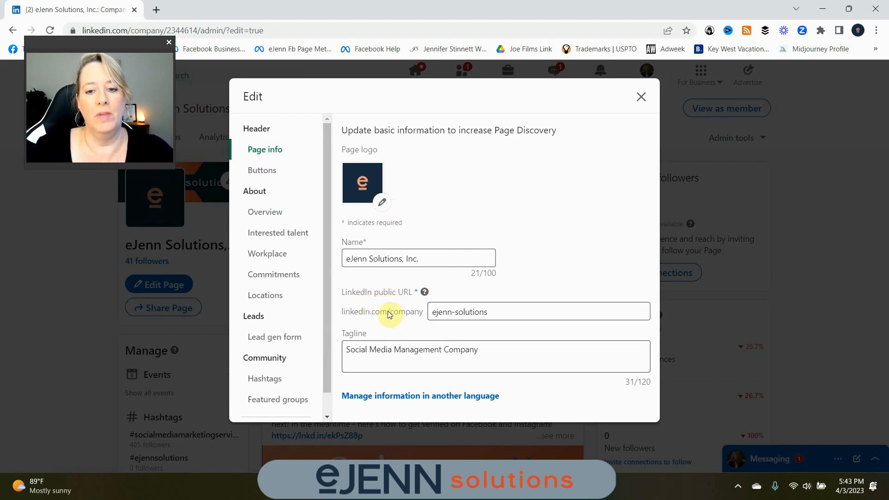
{"action": "left_click", "coordinate": [537, 311]}
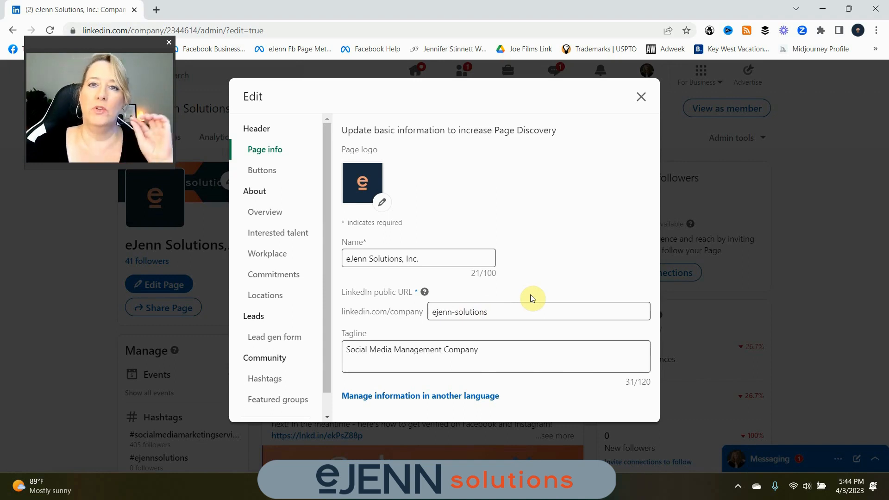
{"action": "left_click", "coordinate": [482, 311]}
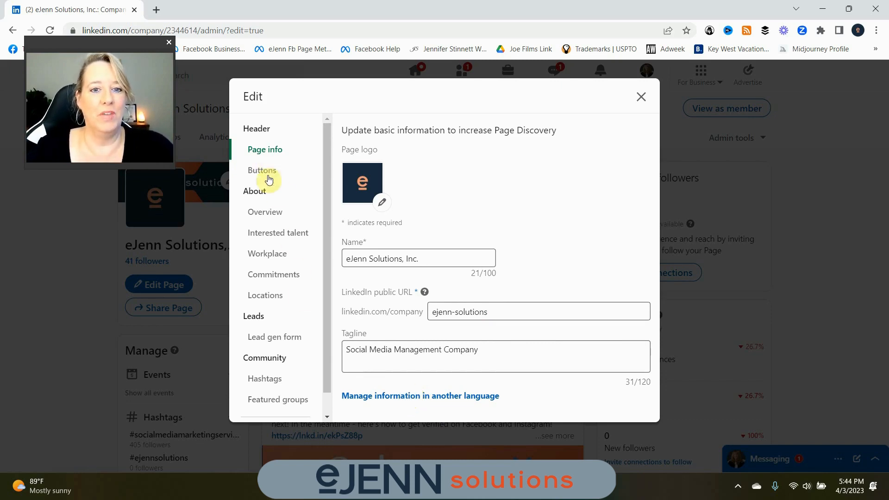
{"action": "left_click", "coordinate": [262, 170]}
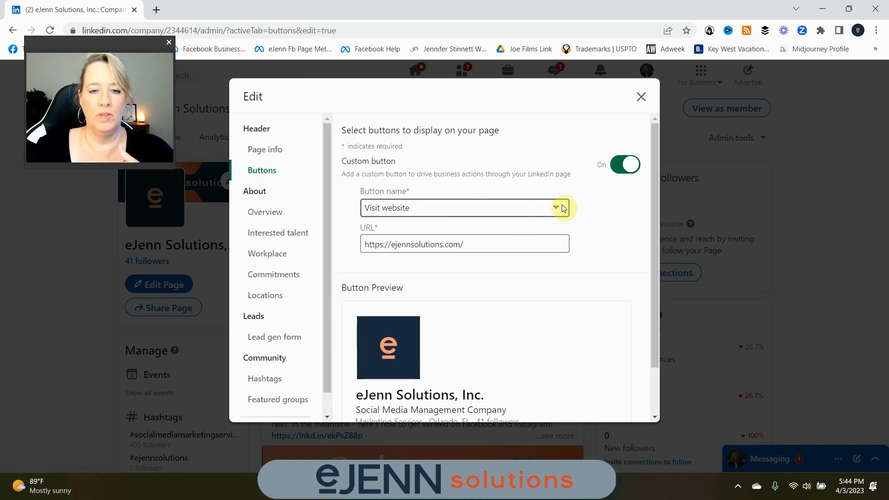
Step: Change the custom button from Contact us to Visit website, then view Overview
{"action": "left_click", "coordinate": [556, 208]}
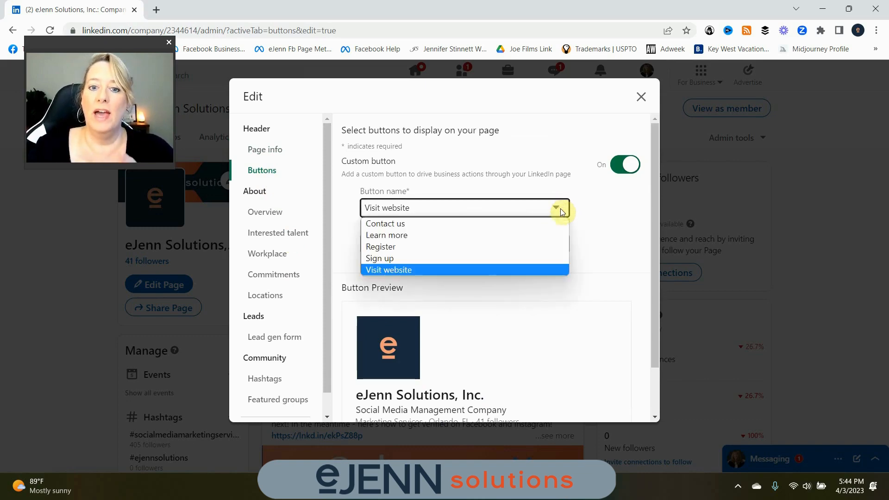
{"action": "mouse_move", "coordinate": [510, 229]}
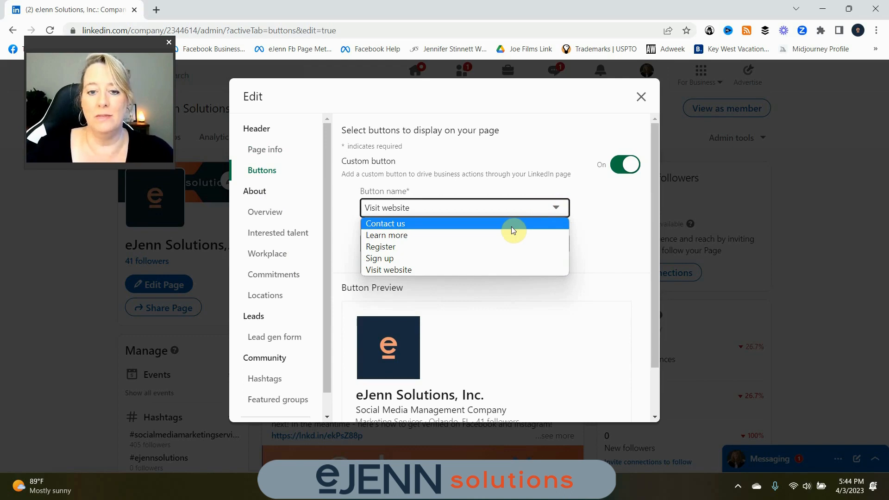
{"action": "mouse_move", "coordinate": [503, 237]}
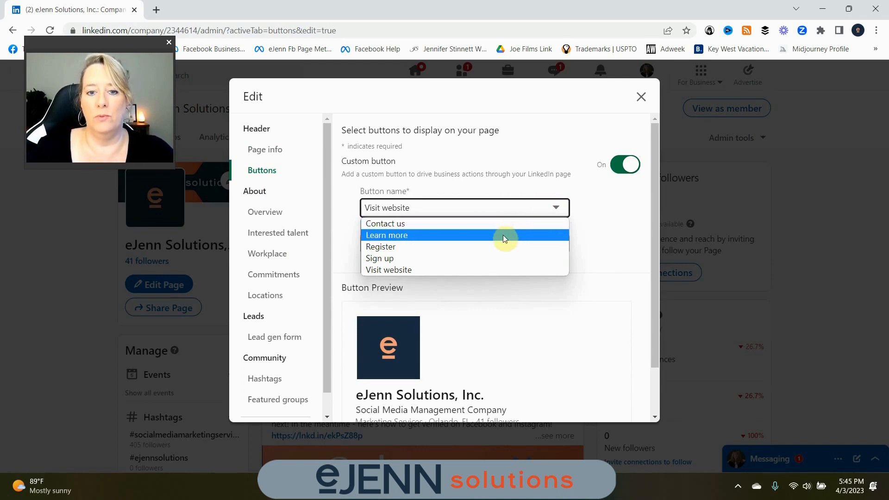
{"action": "mouse_move", "coordinate": [499, 246]}
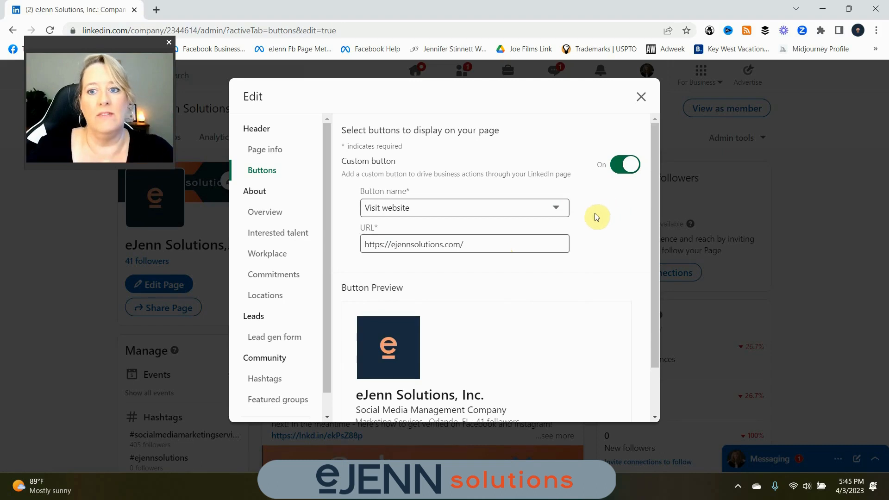
{"action": "scroll", "scroll_direction": "down", "scroll_amount": 3}
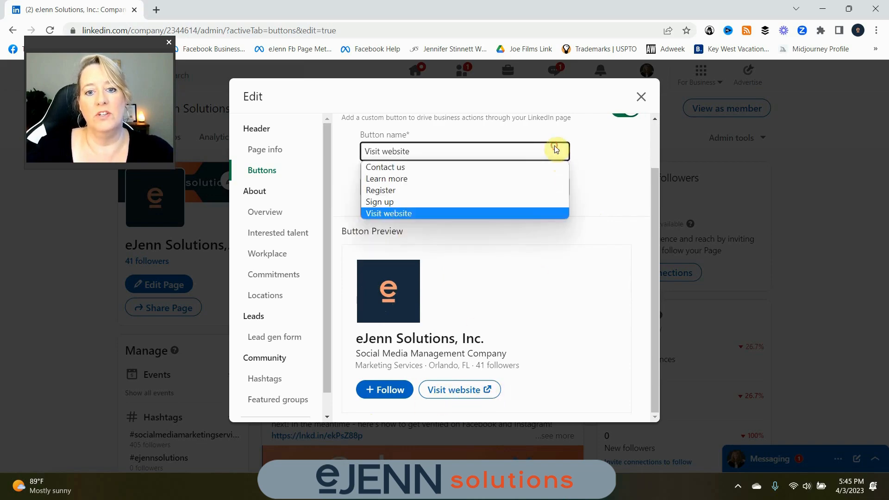
{"action": "left_click", "coordinate": [386, 179]}
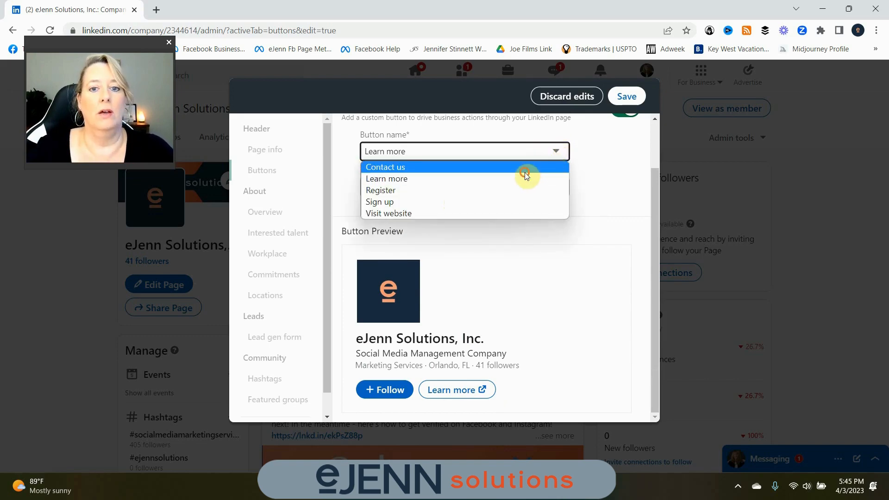
{"action": "left_click", "coordinate": [385, 166]}
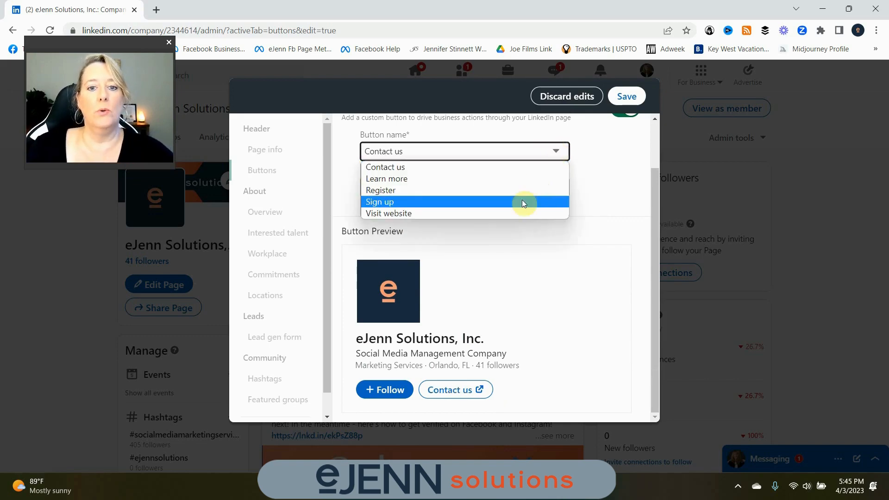
{"action": "left_click", "coordinate": [388, 213]}
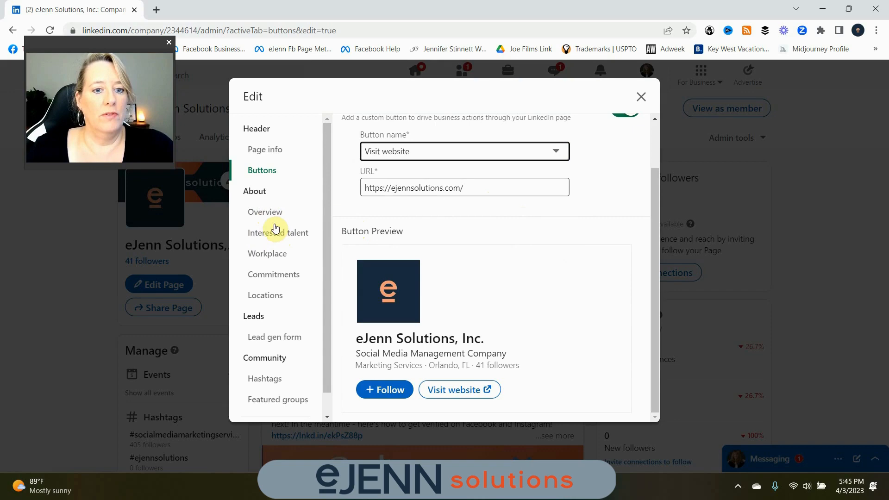
{"action": "left_click", "coordinate": [265, 211]}
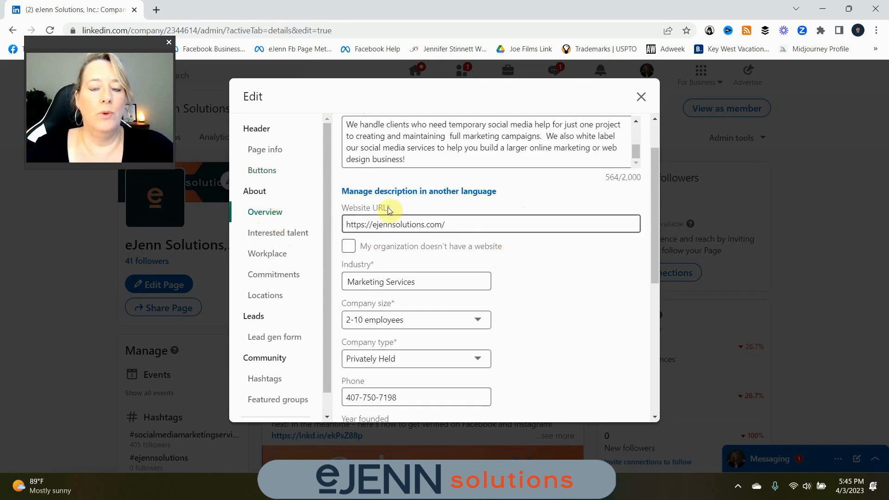
Step: Visit the Interested talent and Workplace sections, then reach Locations
{"action": "left_click", "coordinate": [277, 232]}
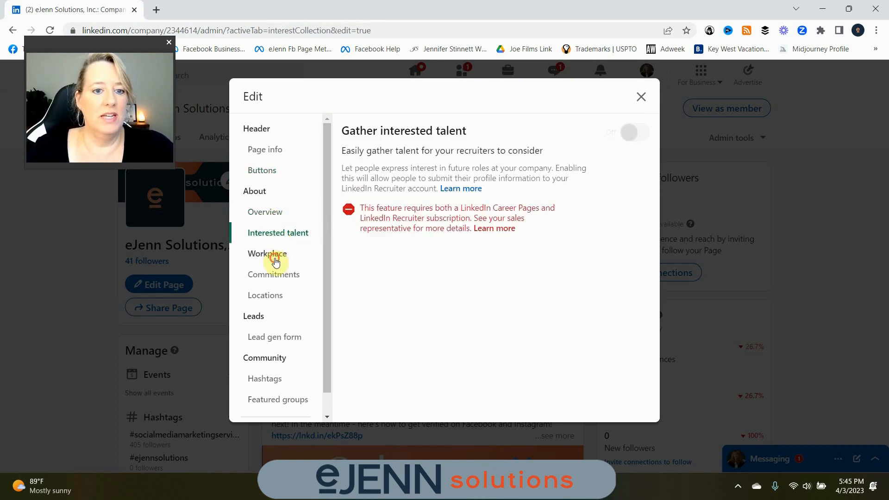
{"action": "left_click", "coordinate": [267, 254]}
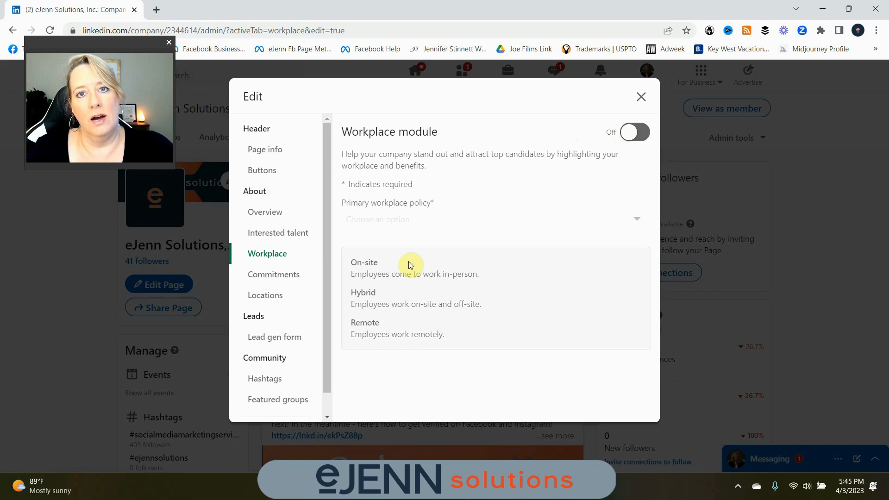
{"action": "mouse_move", "coordinate": [424, 303]}
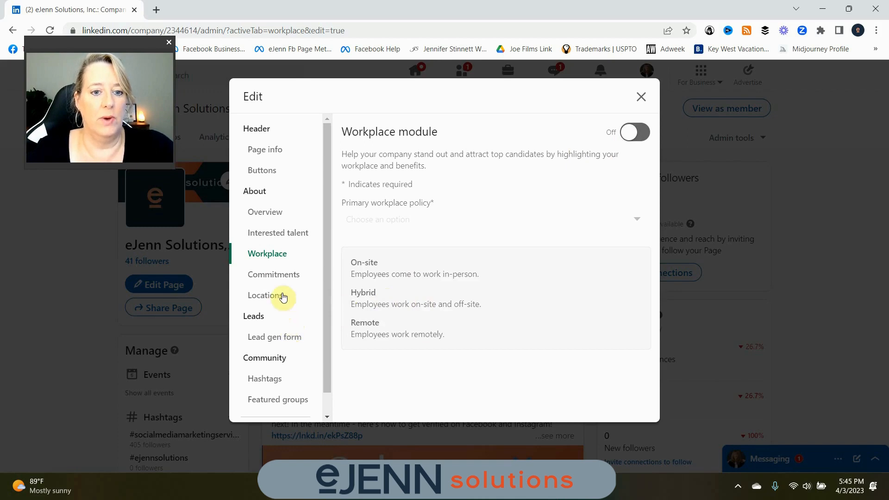
{"action": "left_click", "coordinate": [265, 296]}
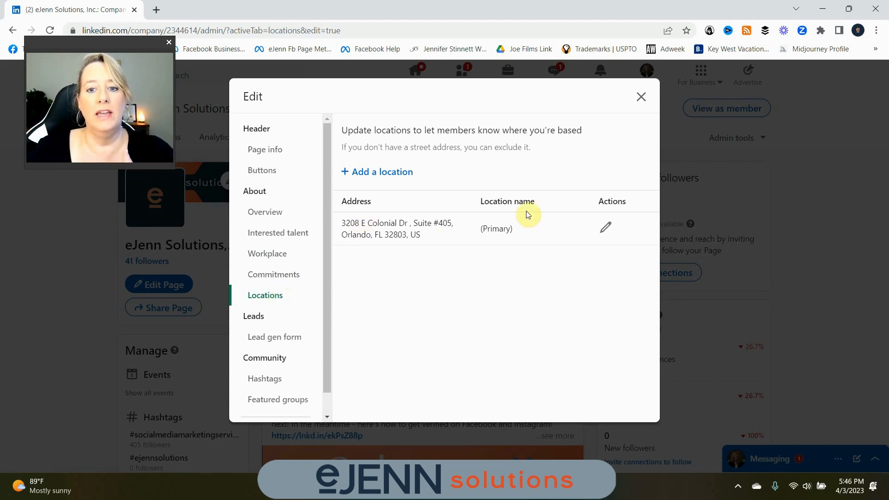
{"action": "mouse_move", "coordinate": [417, 252]}
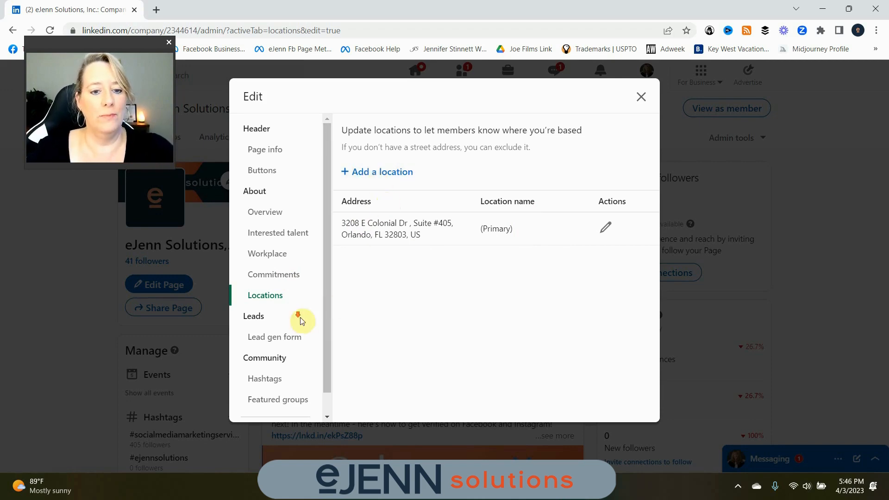
Step: Check the primary Orlando office address, then switch to Lead gen form
{"action": "left_click", "coordinate": [274, 314]}
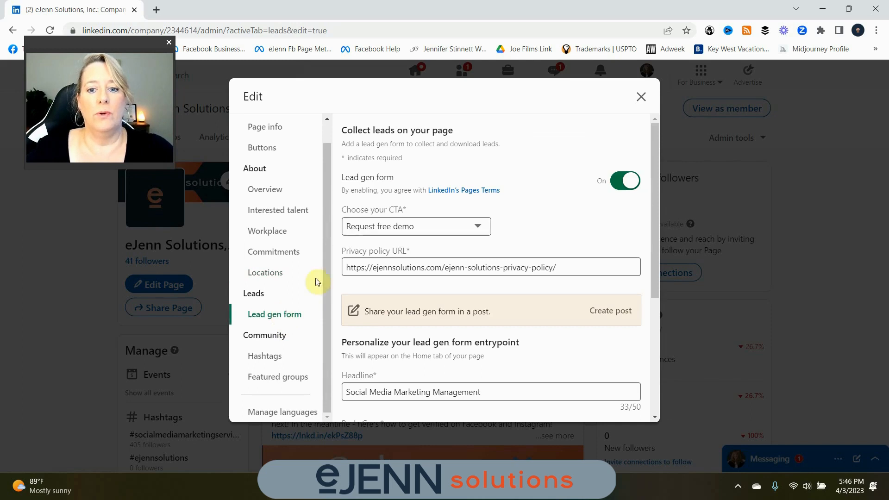
{"action": "mouse_move", "coordinate": [545, 171]}
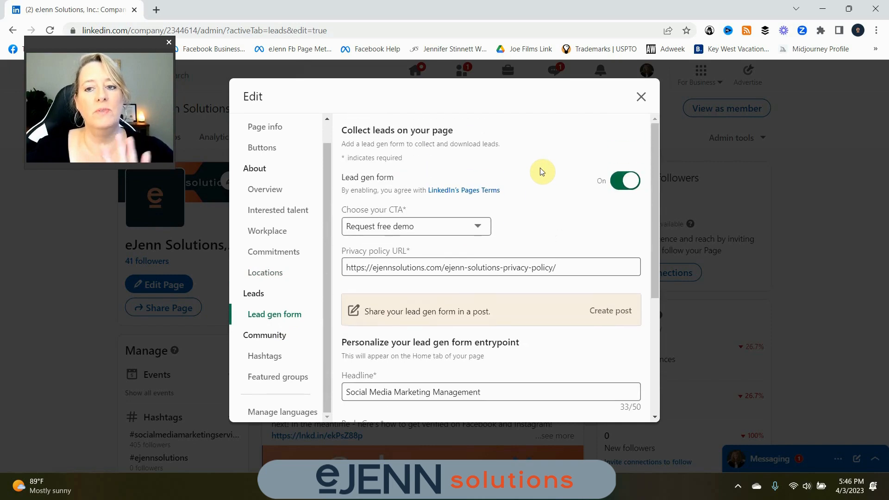
{"action": "mouse_move", "coordinate": [348, 333]}
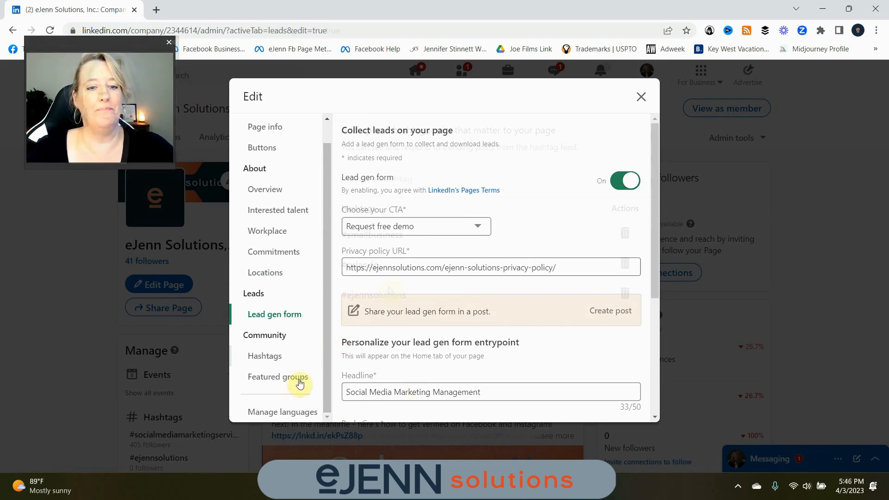
{"action": "left_click", "coordinate": [264, 355]}
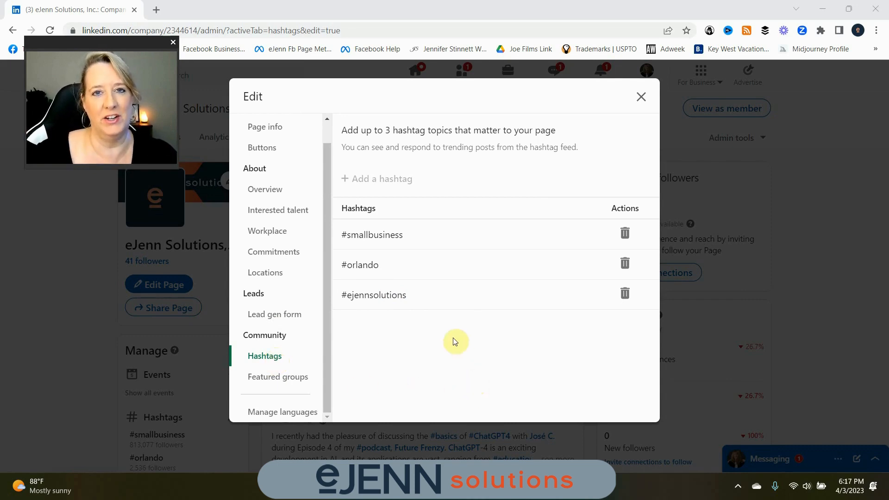
{"action": "mouse_move", "coordinate": [427, 321]}
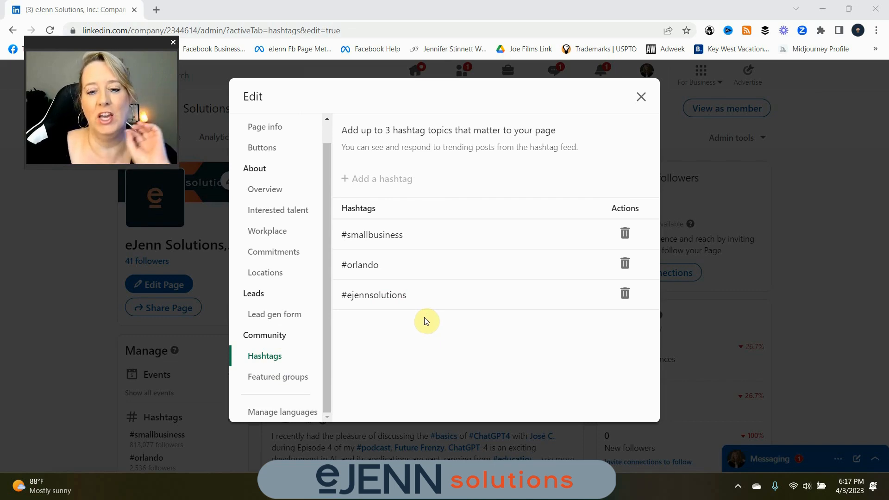
{"action": "mouse_move", "coordinate": [410, 306]}
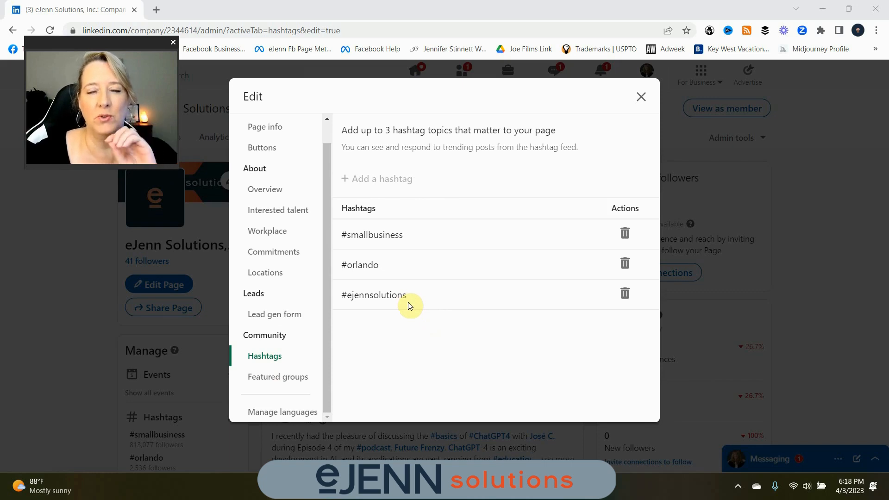
{"action": "mouse_move", "coordinate": [412, 315]}
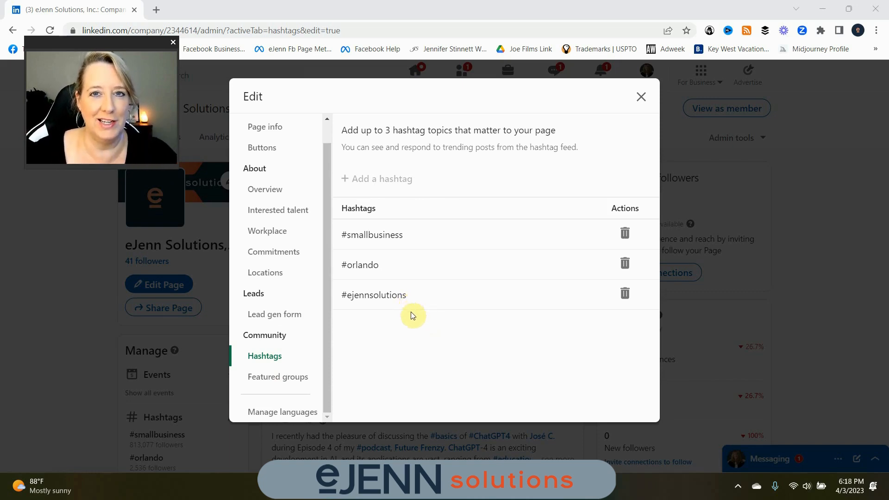
{"action": "mouse_move", "coordinate": [431, 254]}
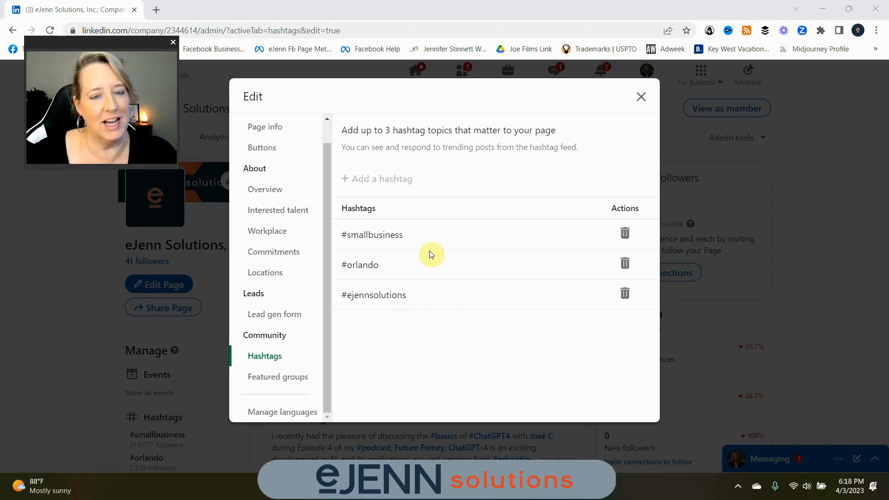
{"action": "mouse_move", "coordinate": [436, 270]}
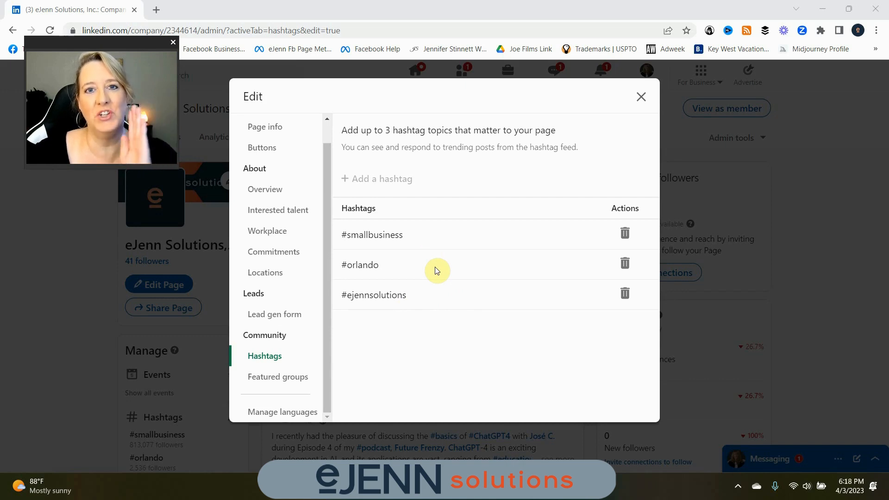
{"action": "mouse_move", "coordinate": [429, 235]}
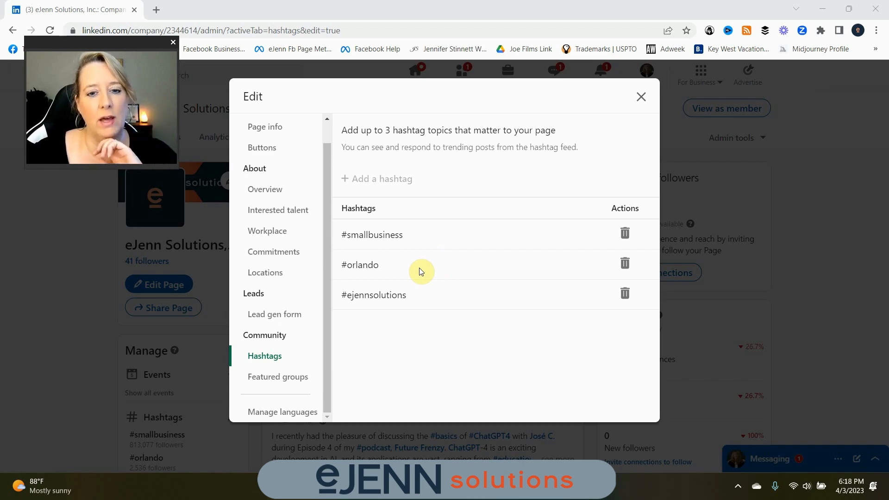
{"action": "mouse_move", "coordinate": [427, 246]}
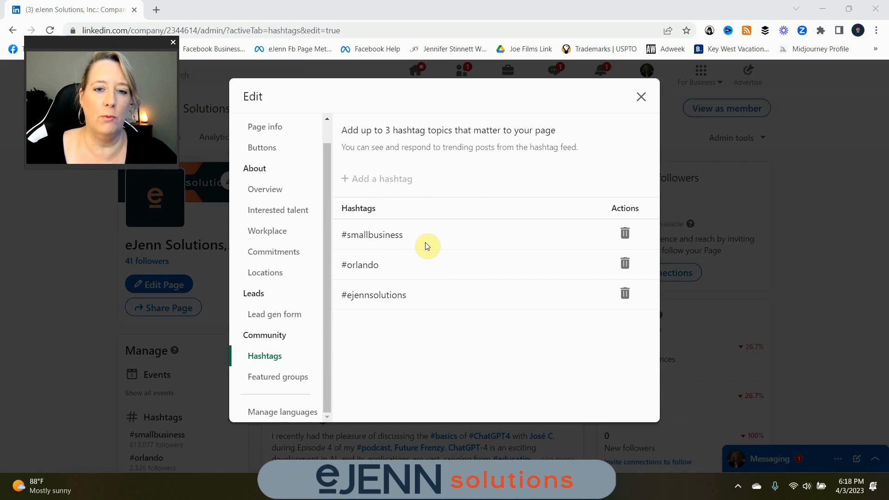
{"action": "mouse_move", "coordinate": [437, 301]}
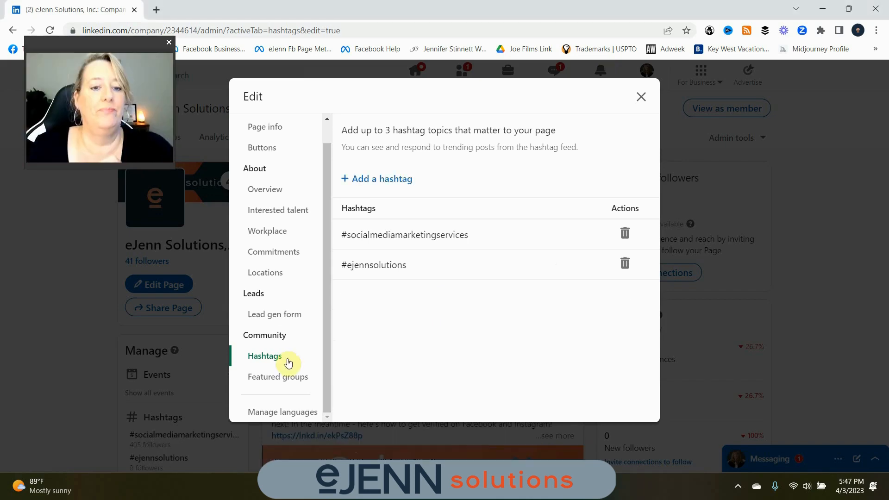
Step: Look over the hashtag topics, then switch to the empty Featured groups section
{"action": "left_click", "coordinate": [277, 376]}
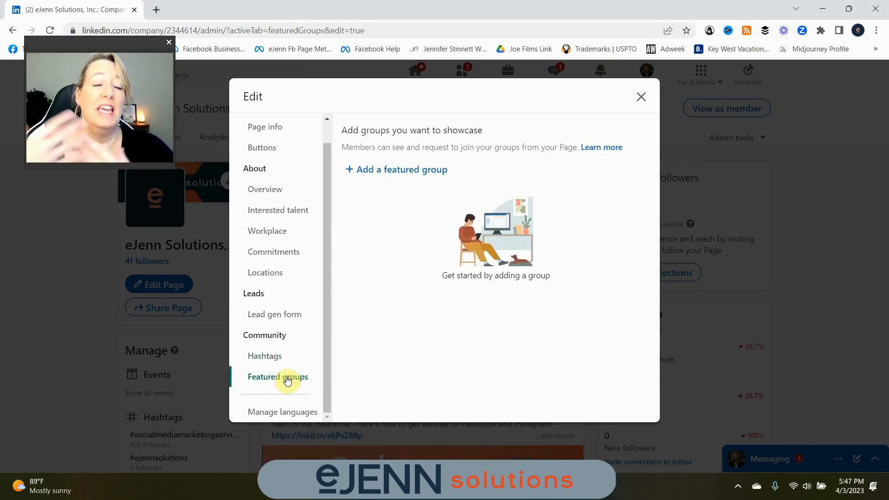